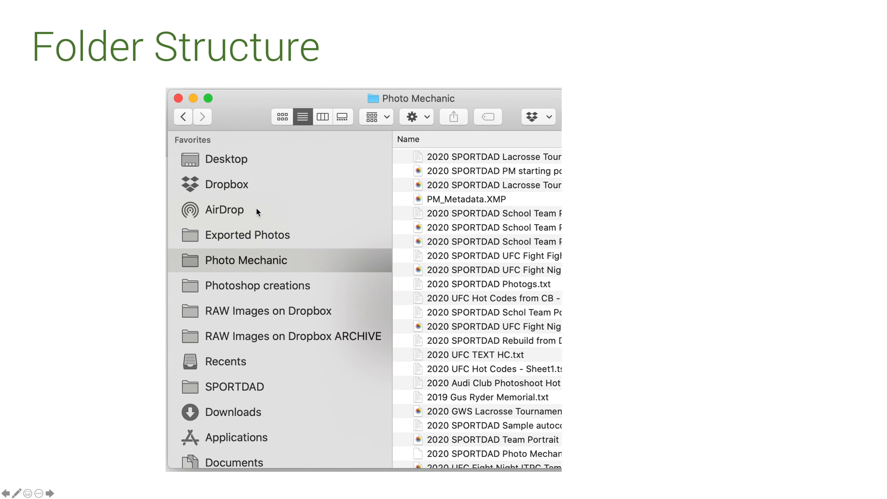
mouse_move(219, 261)
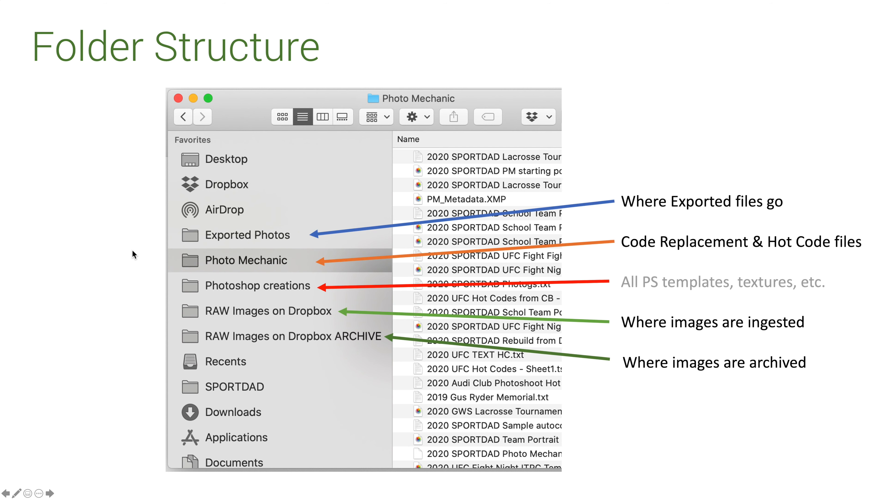
mouse_move(266, 246)
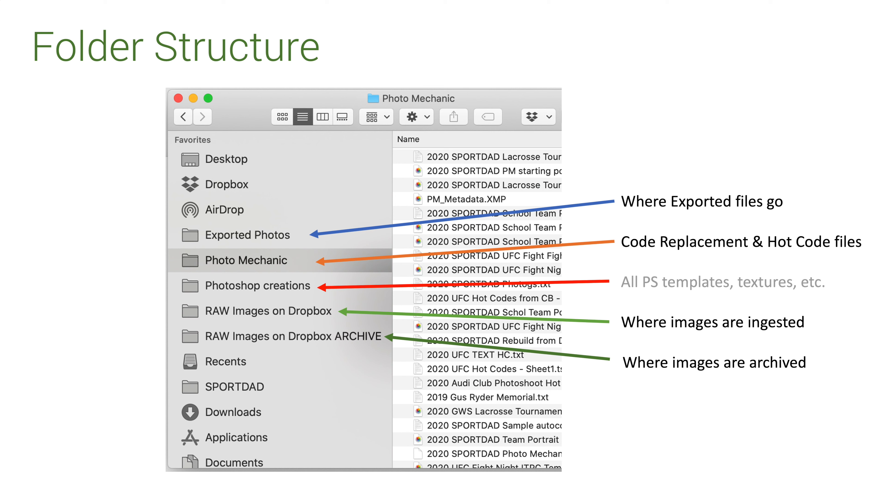
mouse_move(508, 259)
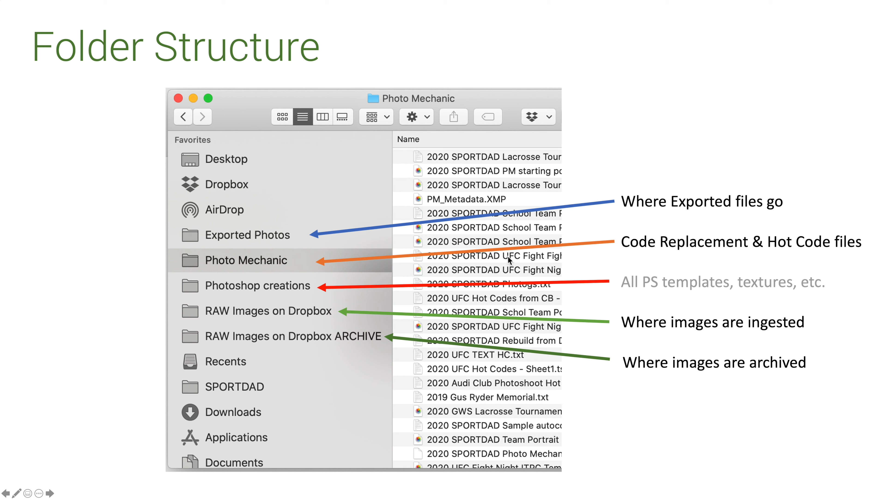
mouse_move(648, 257)
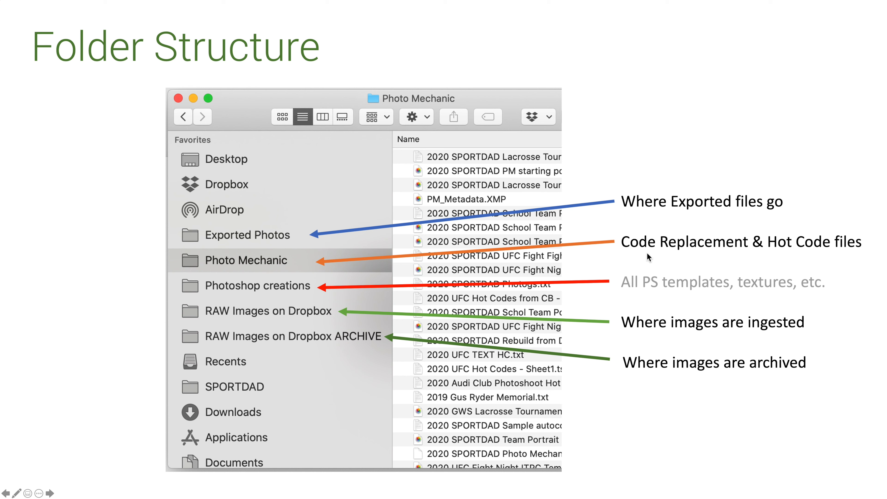
mouse_move(270, 263)
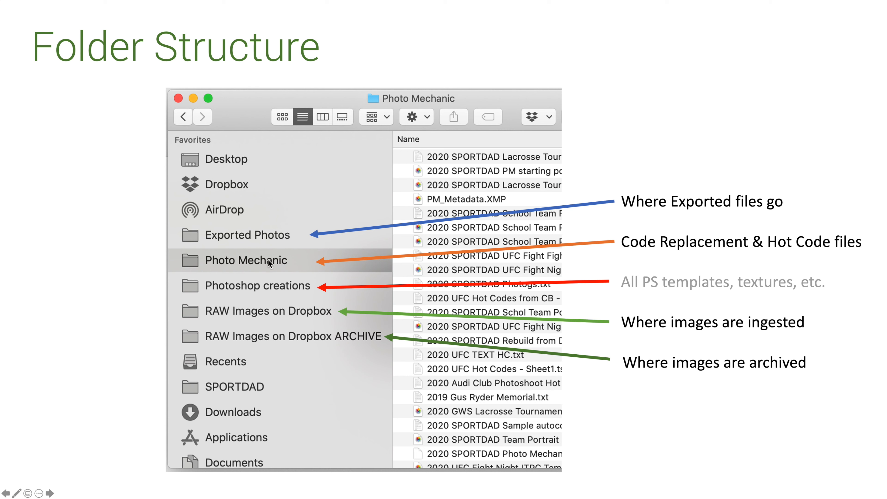
mouse_move(266, 263)
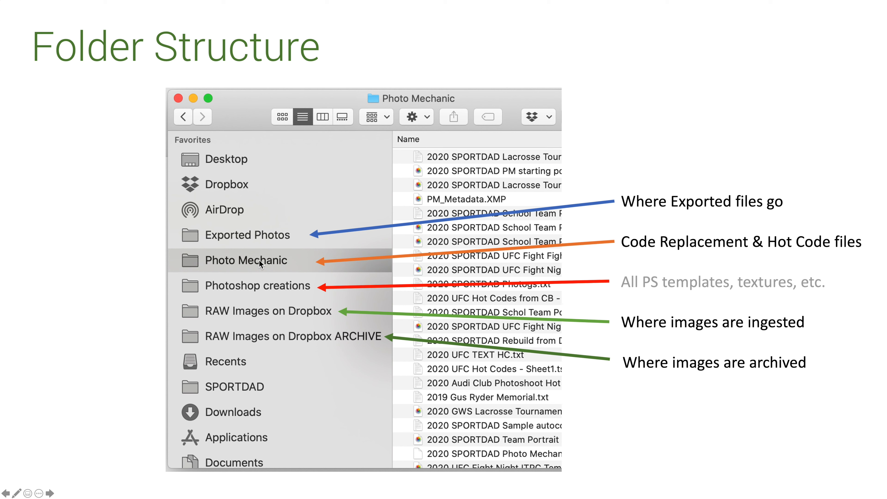
mouse_move(307, 293)
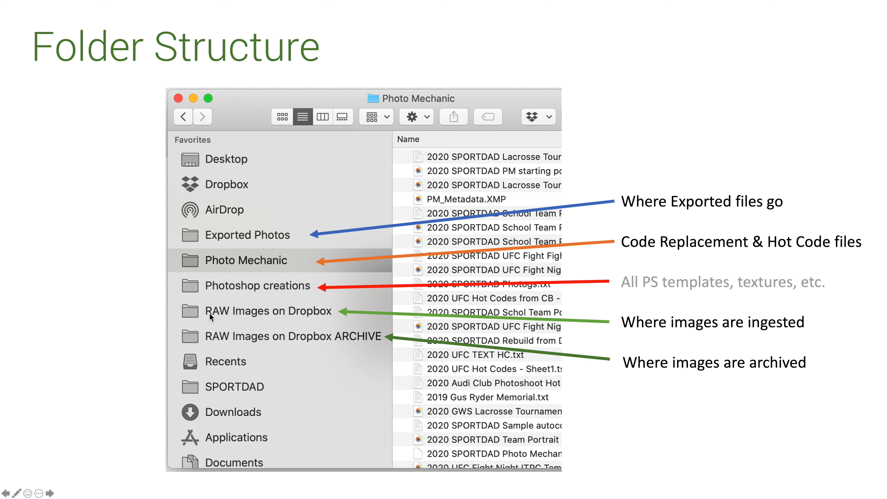
mouse_move(231, 316)
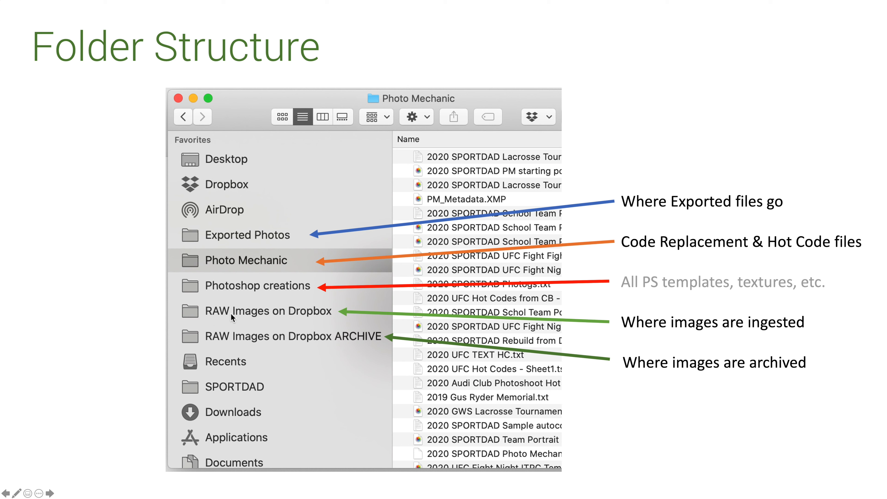
mouse_move(307, 318)
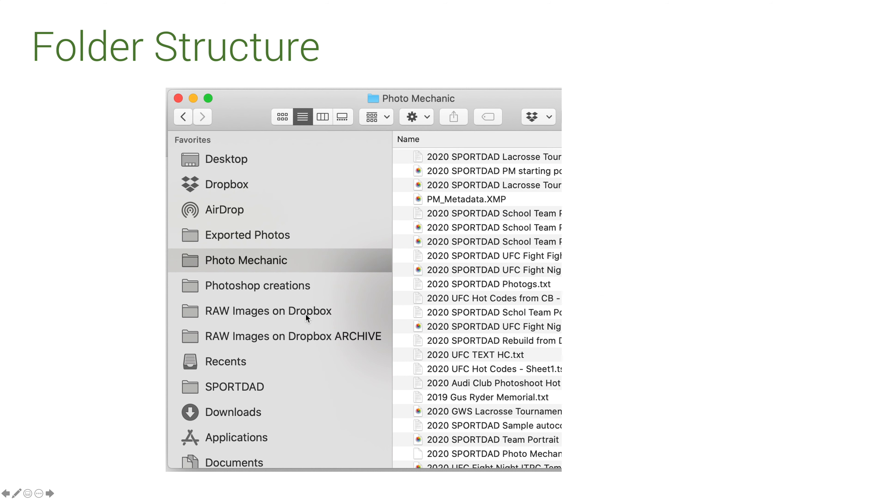
mouse_move(233, 323)
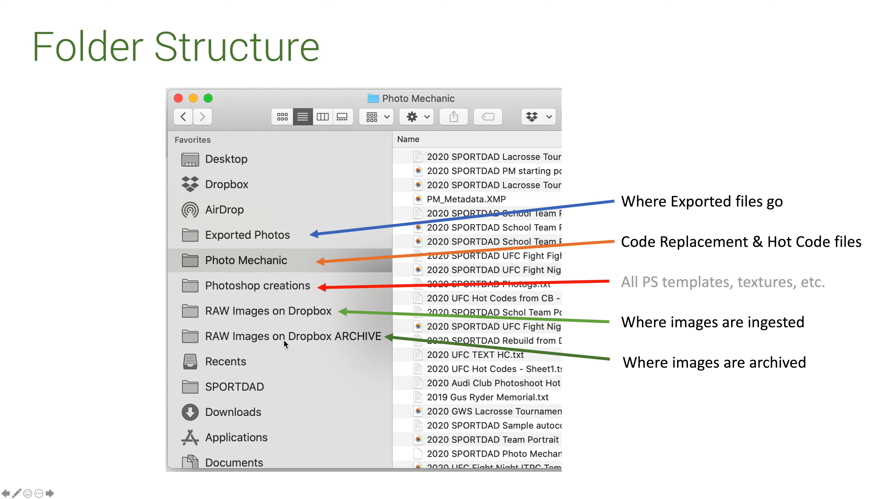
mouse_move(338, 352)
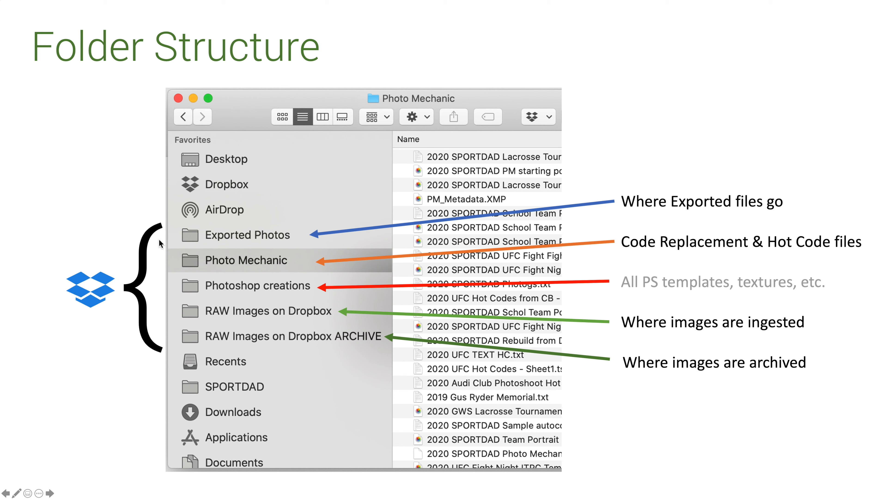
mouse_move(159, 233)
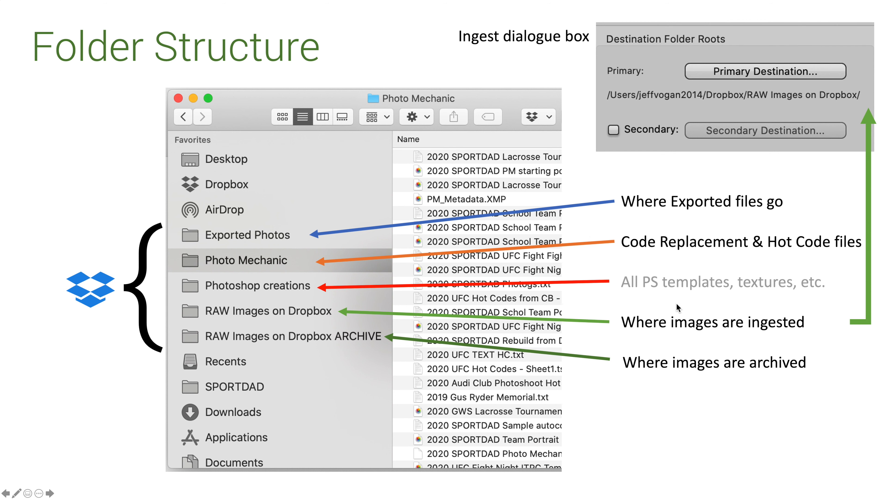
mouse_move(821, 332)
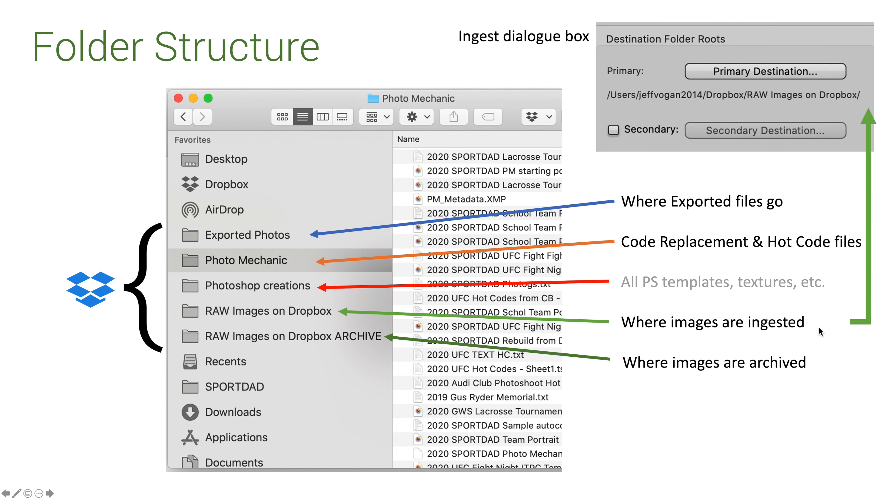
mouse_move(718, 96)
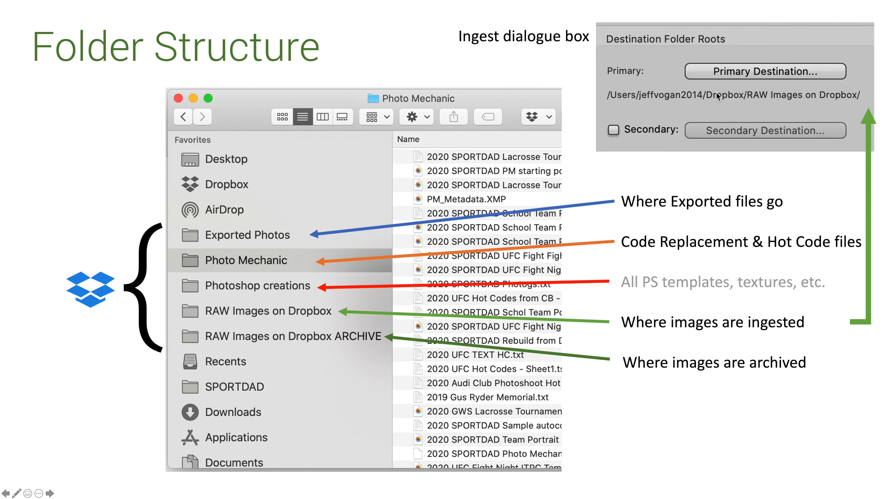
mouse_move(733, 100)
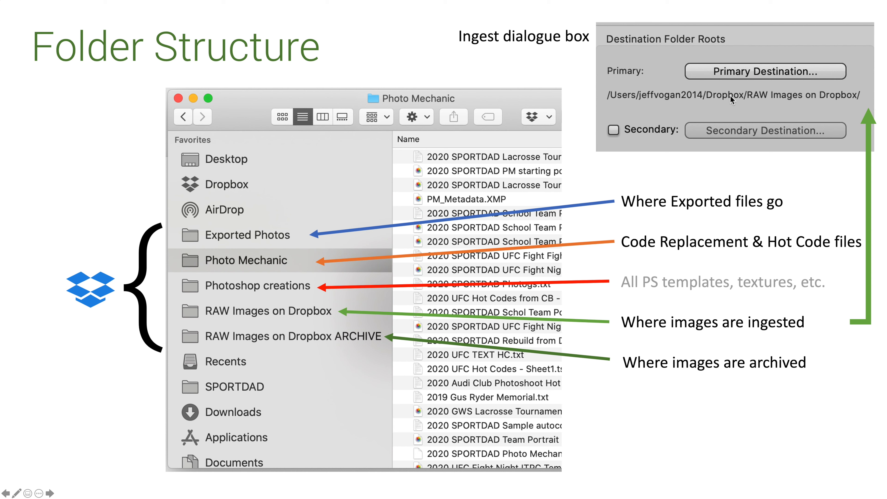
mouse_move(685, 331)
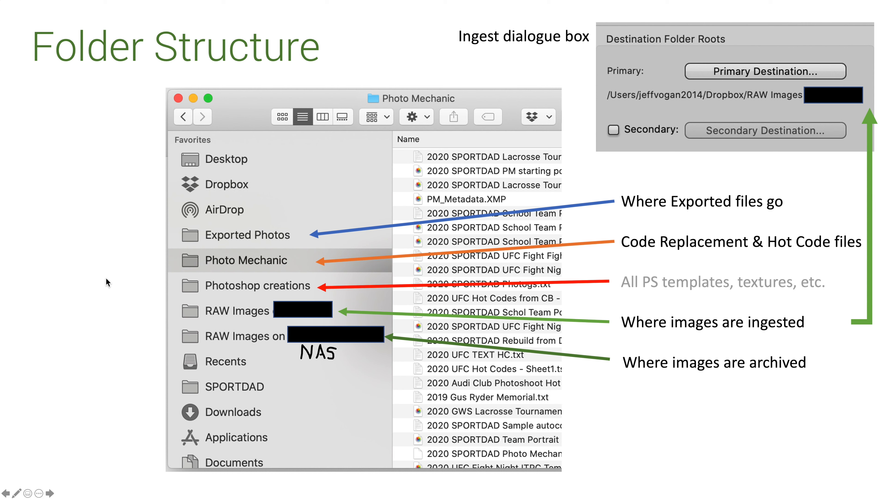
mouse_move(125, 341)
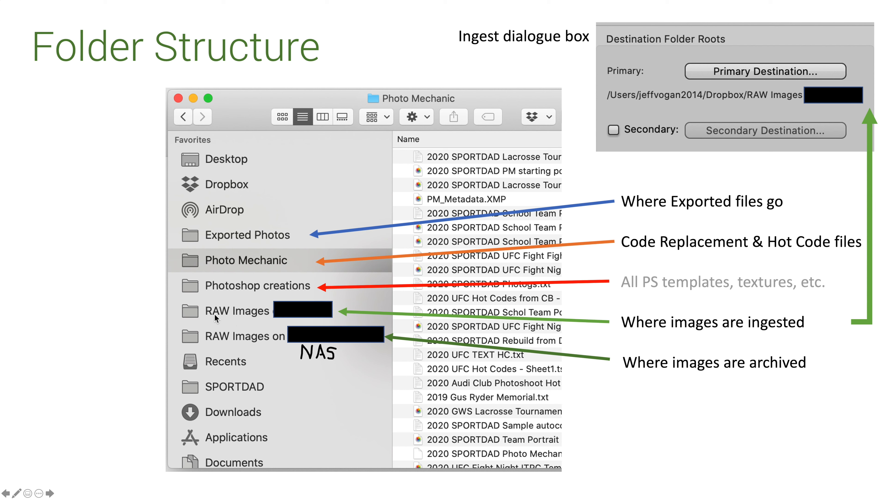
mouse_move(217, 344)
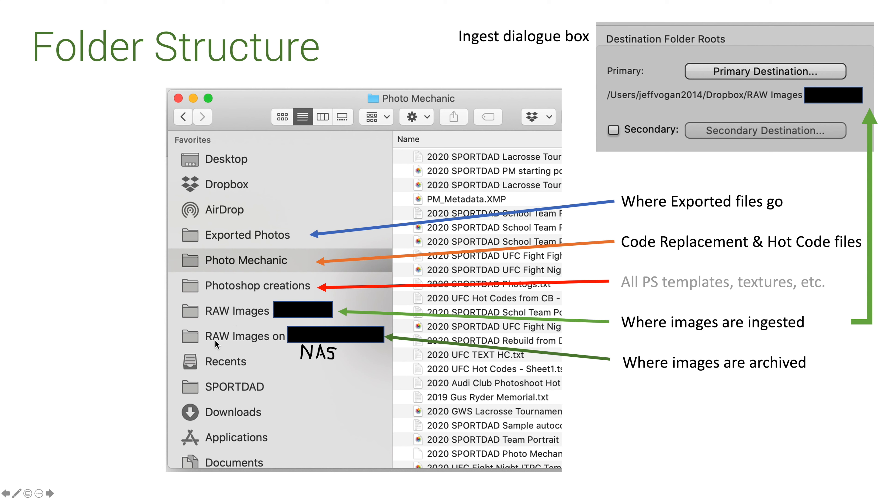
mouse_move(329, 362)
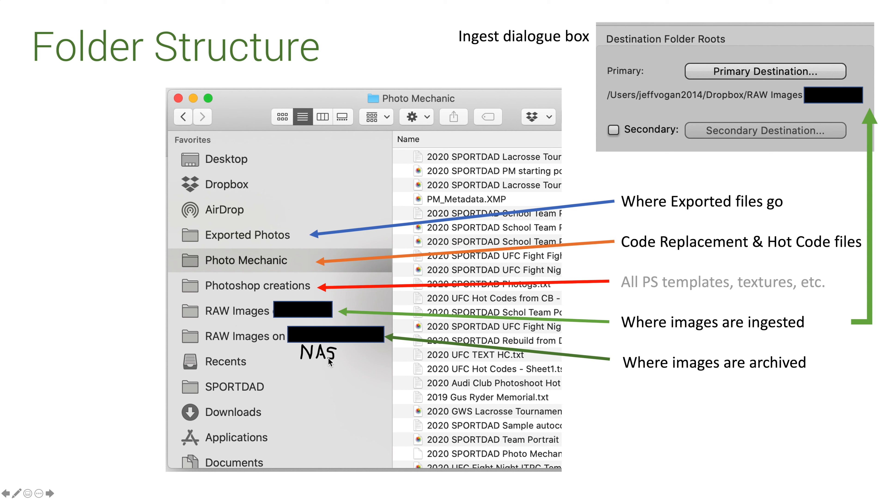
mouse_move(795, 101)
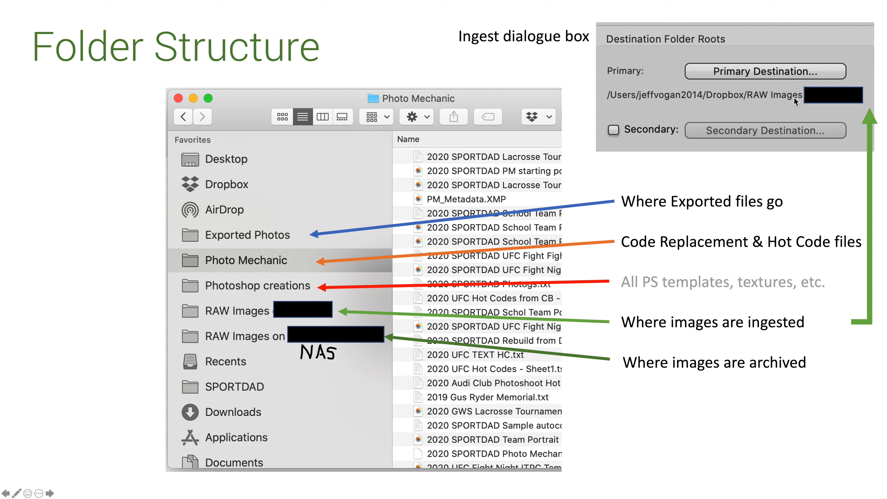
mouse_move(796, 100)
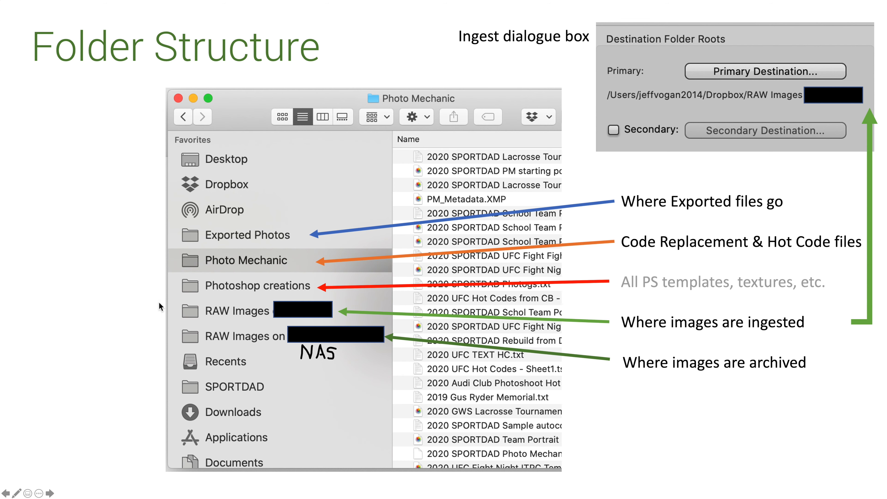
mouse_move(153, 306)
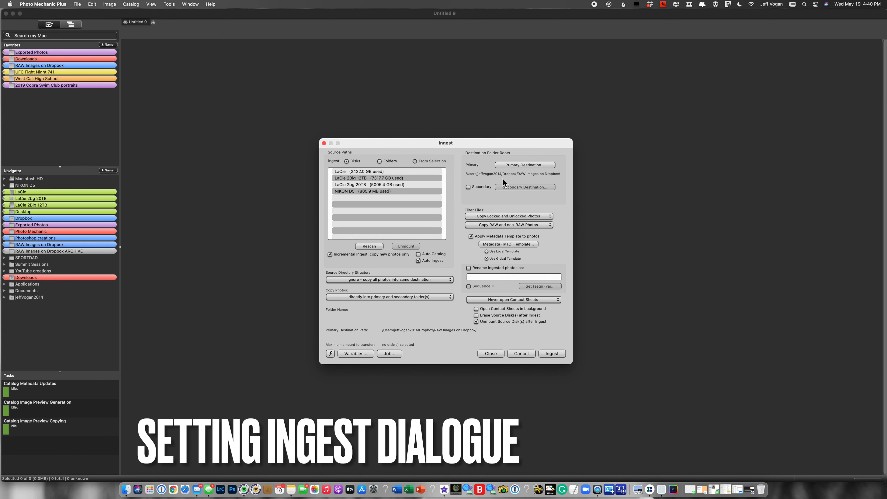
mouse_move(505, 178)
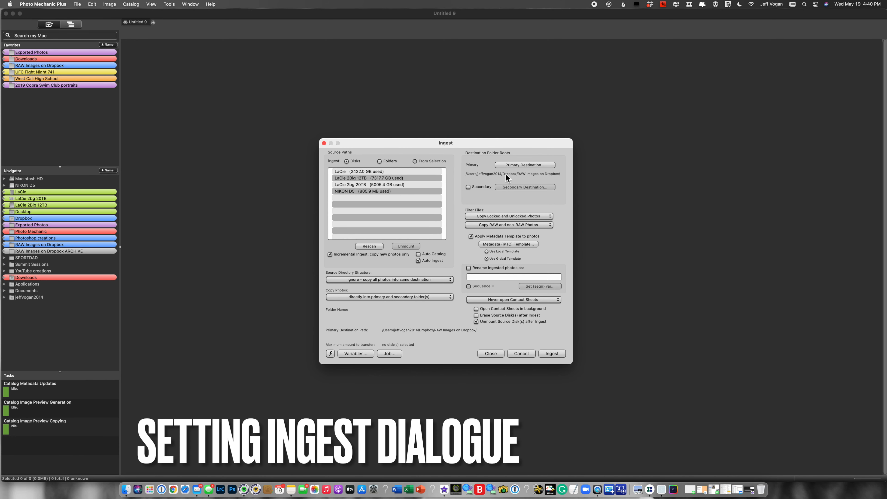
mouse_move(521, 179)
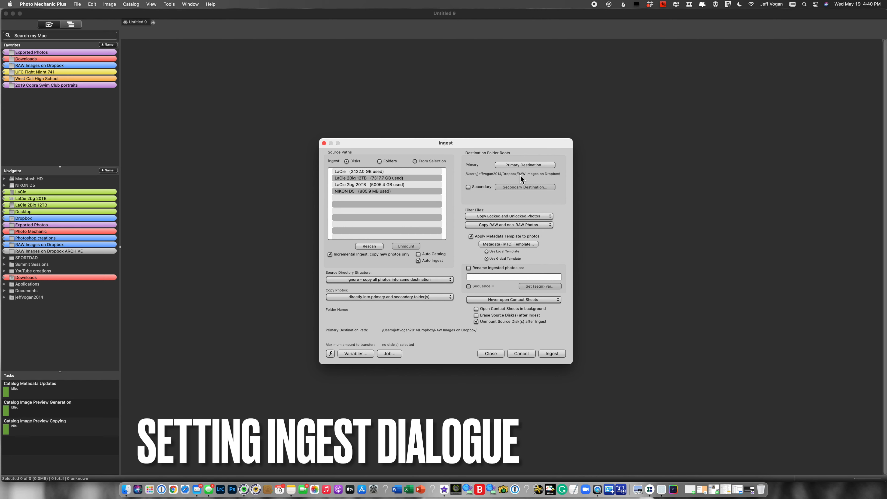
mouse_move(559, 180)
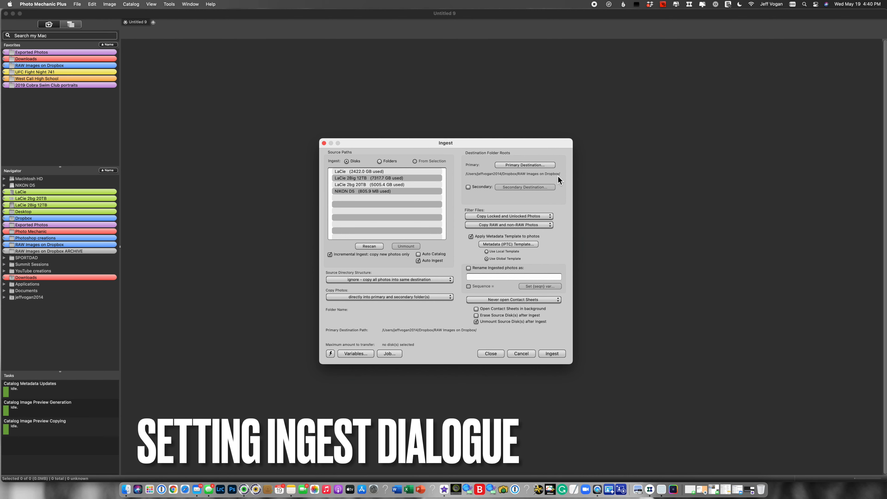
- Load the '1a. SPORTDAD 2-team single game ingest' snapshot from the saved ingest settings
left_click(389, 279)
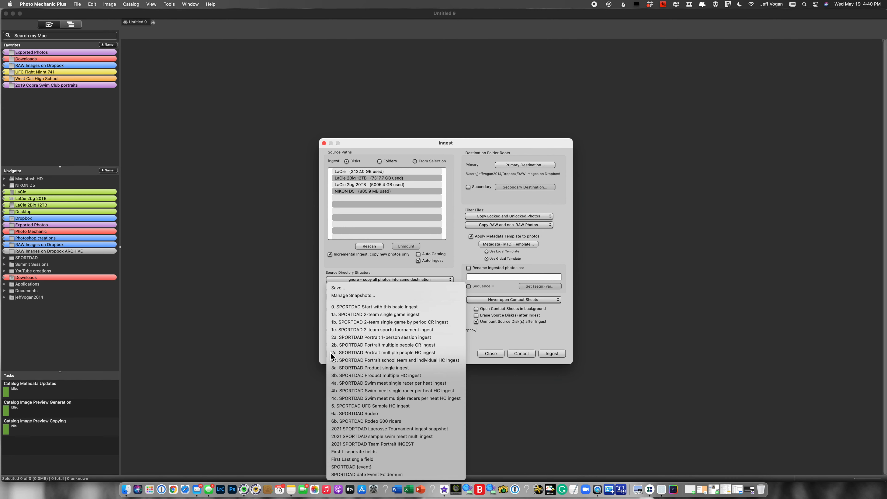
left_click(376, 315)
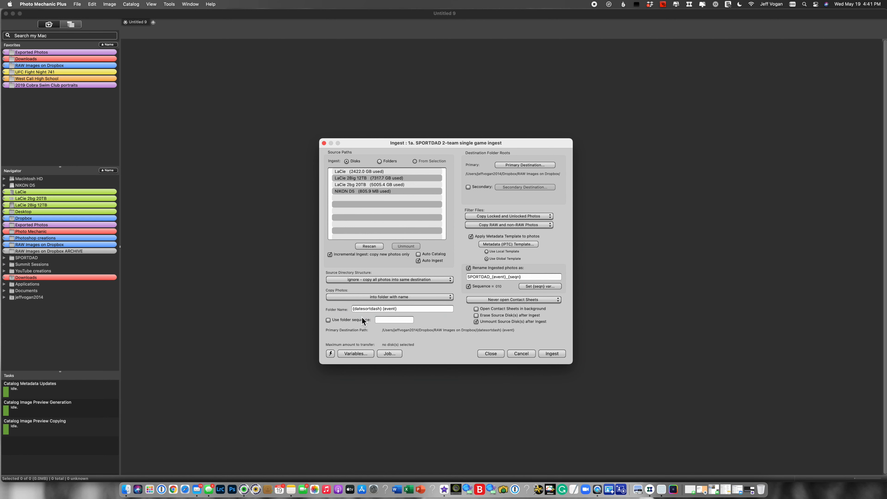
mouse_move(426, 150)
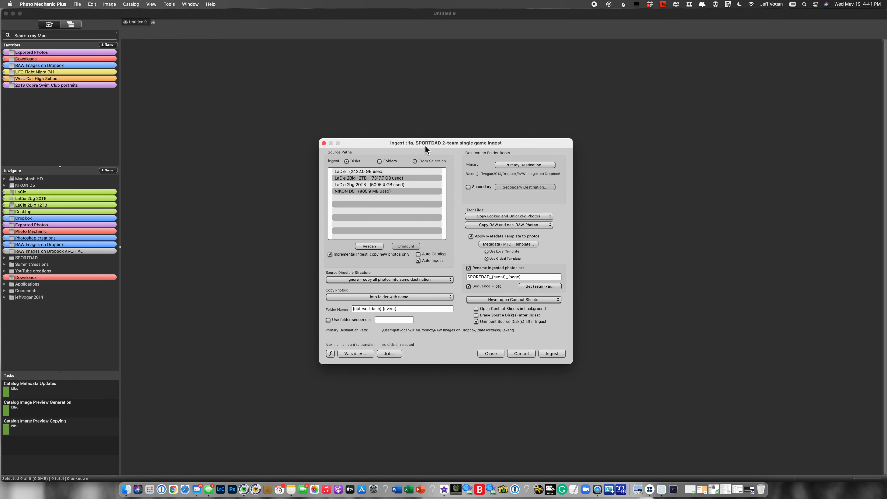
mouse_move(482, 148)
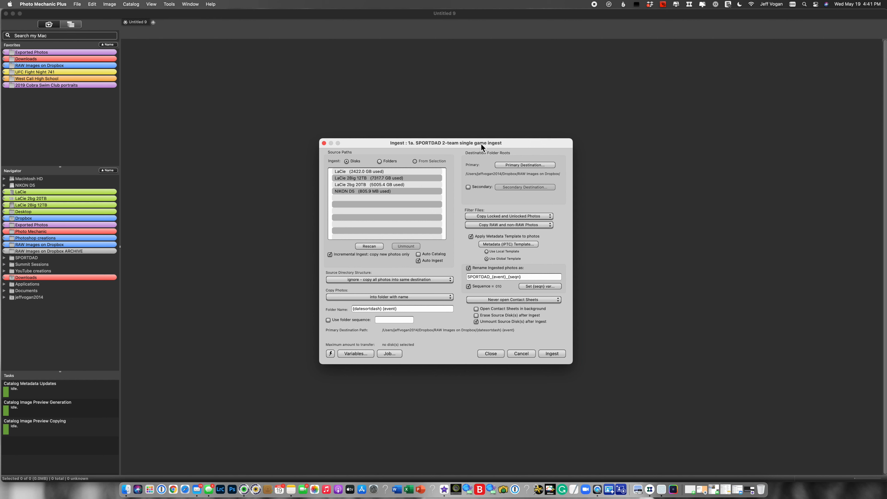
mouse_move(374, 326)
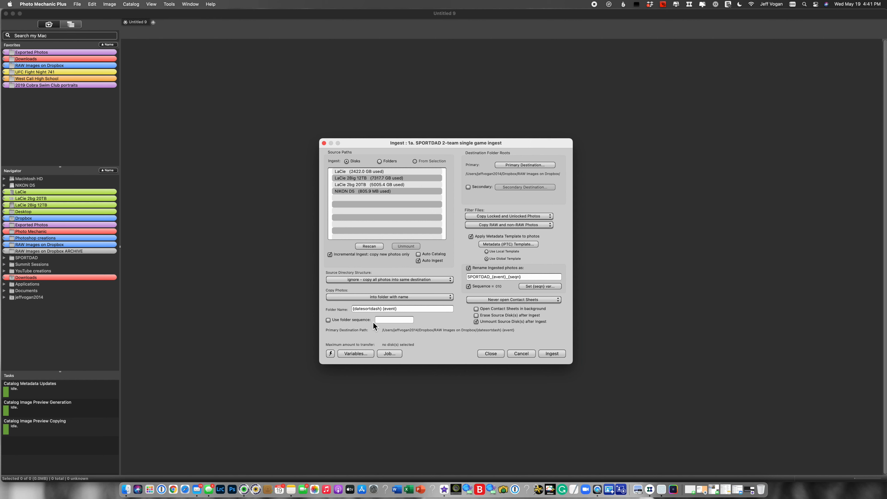
mouse_move(371, 303)
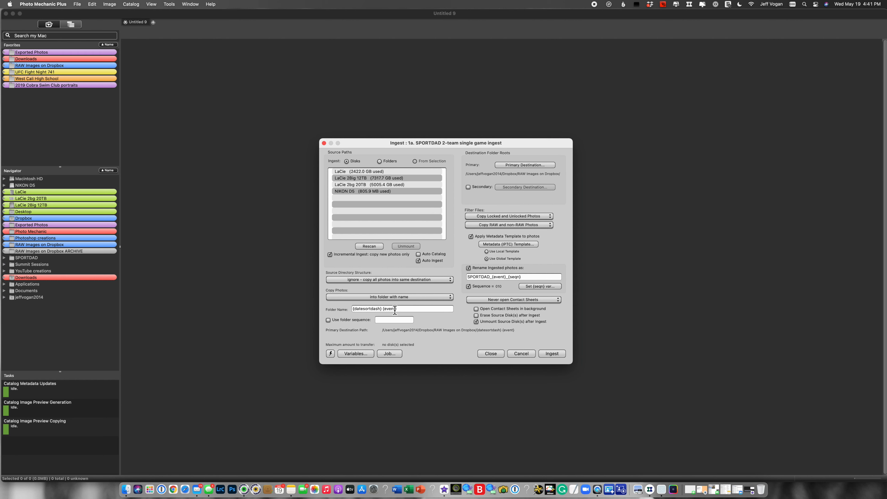
mouse_move(514, 212)
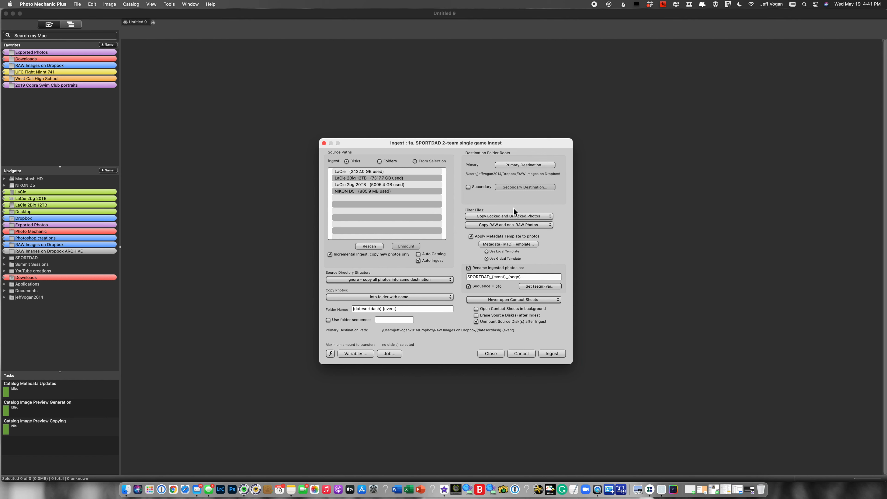
mouse_move(486, 281)
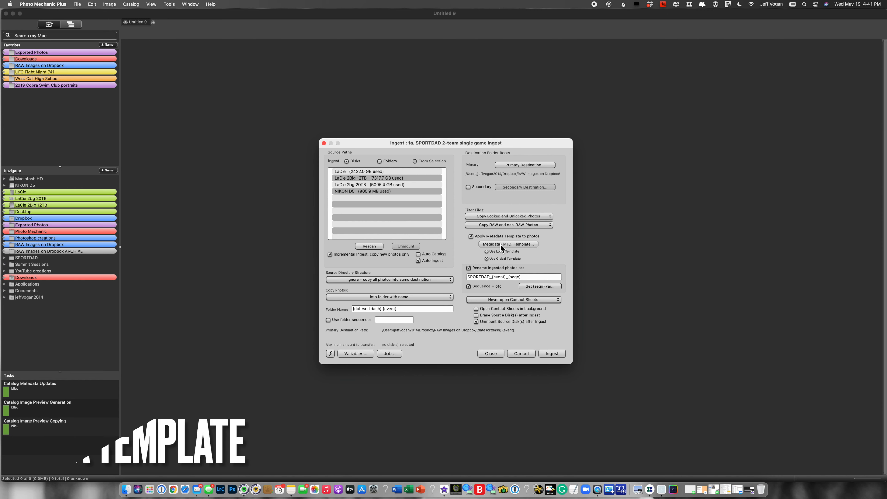
- Fill the IPTC template with the UofT vs Guelph event, city Guelph and location University of Guelph
left_click(507, 244)
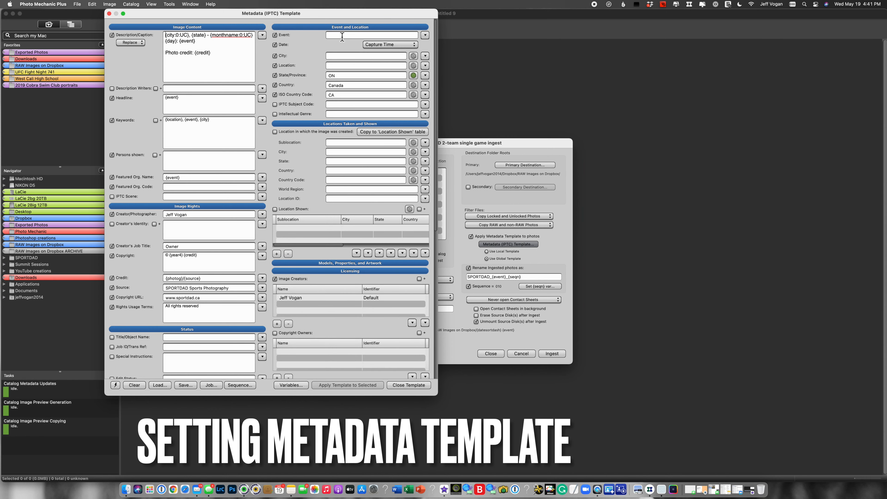
type("Uof")
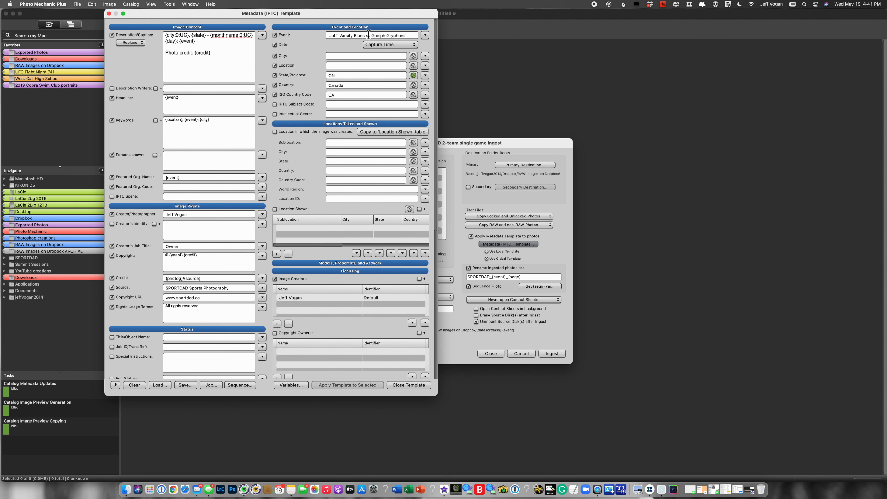
left_click(424, 55)
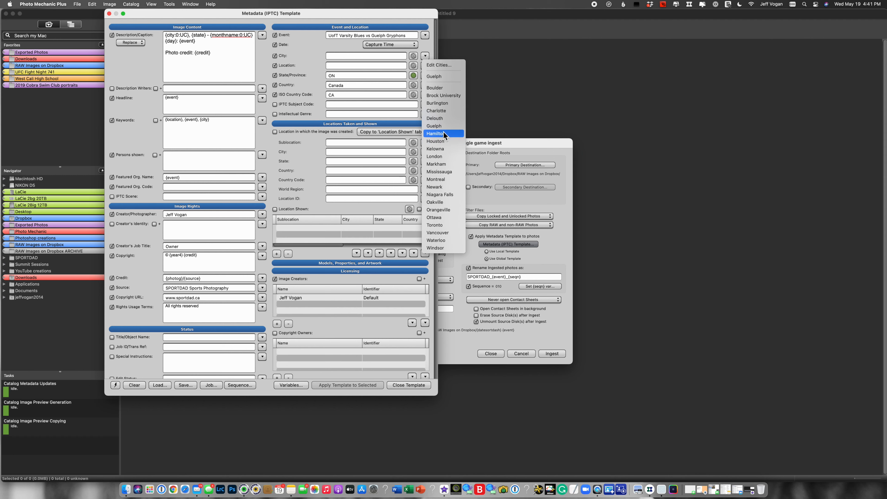
left_click(434, 126)
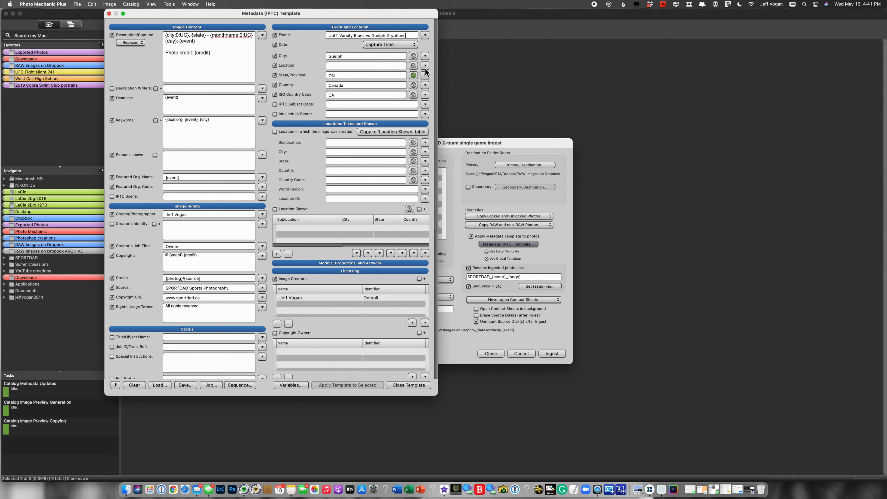
type("University of Guelph")
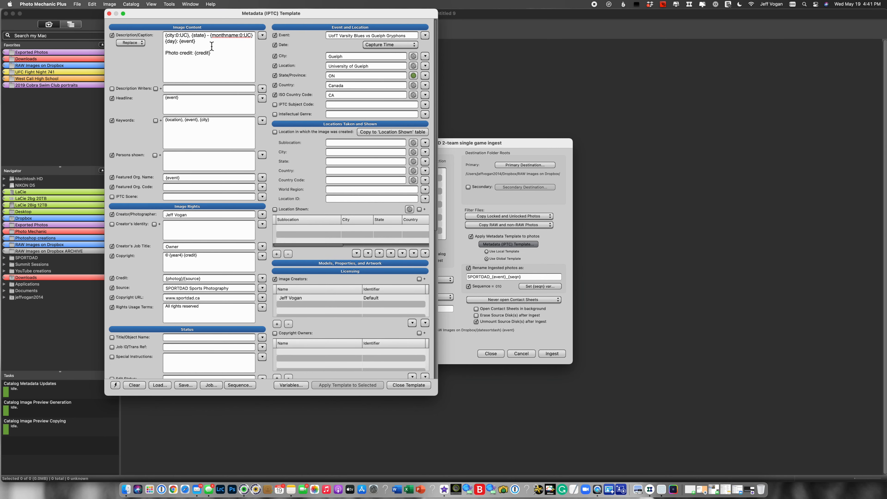
mouse_move(215, 123)
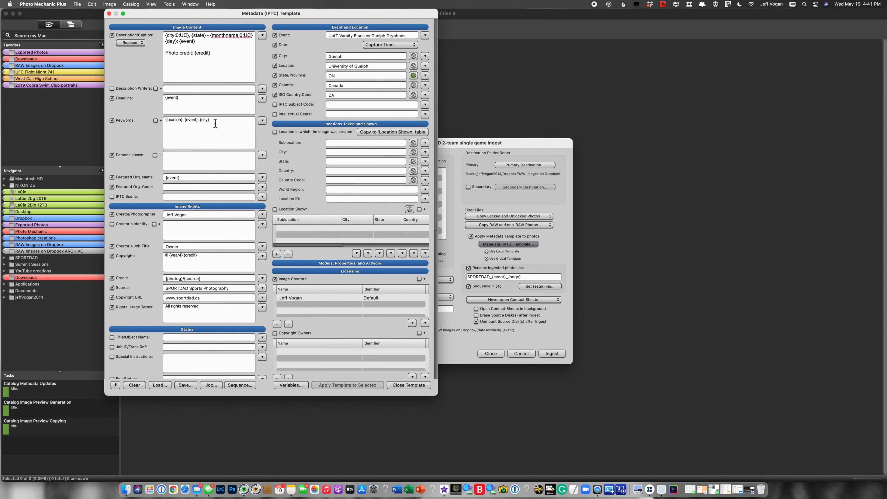
left_click(408, 385)
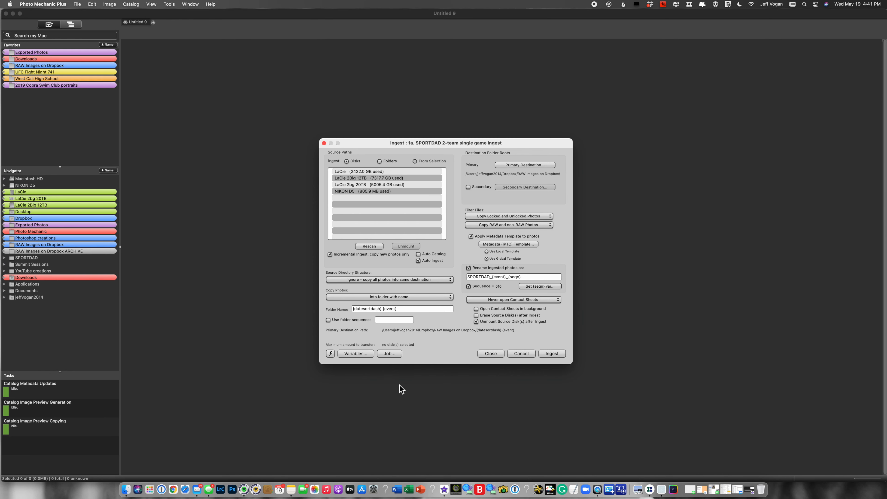
mouse_move(541, 349)
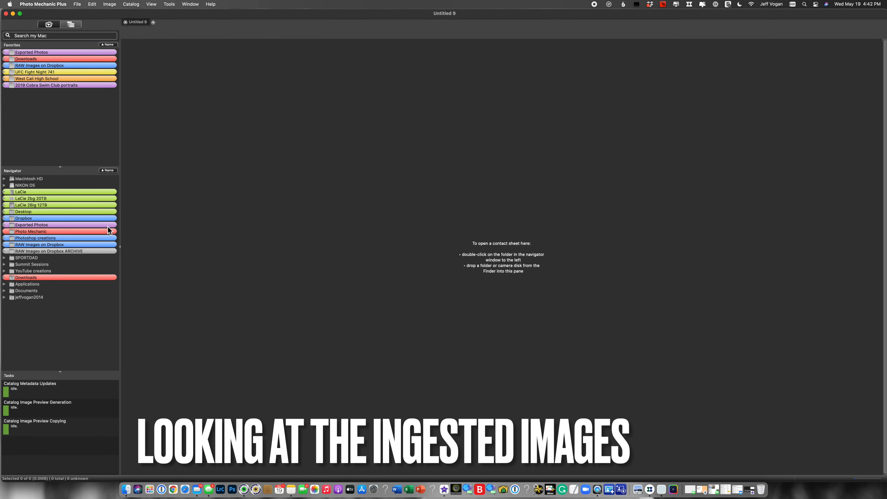
mouse_move(5, 250)
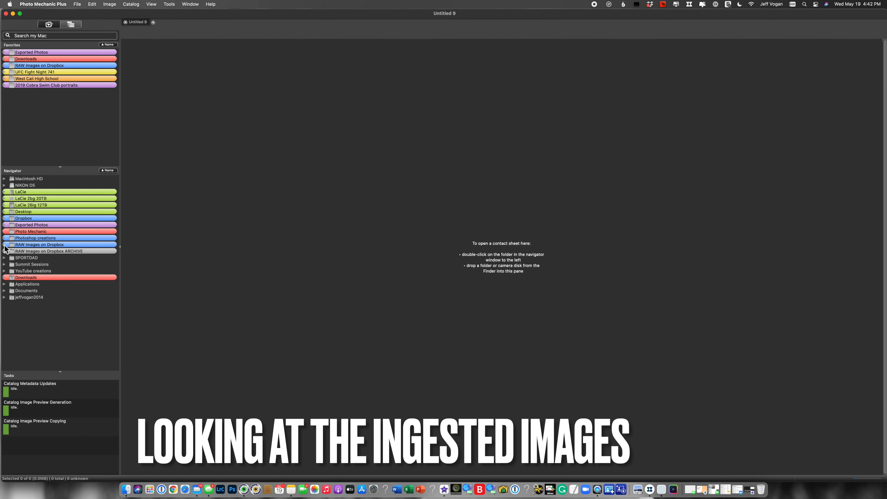
- Expand the RAW Images on Dropbox favourite to show its dated event subfolders
left_click(5, 244)
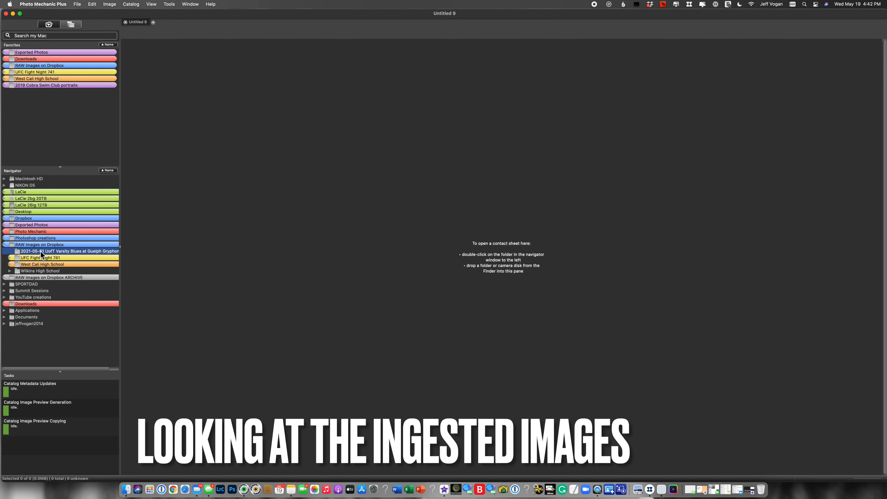
mouse_move(62, 254)
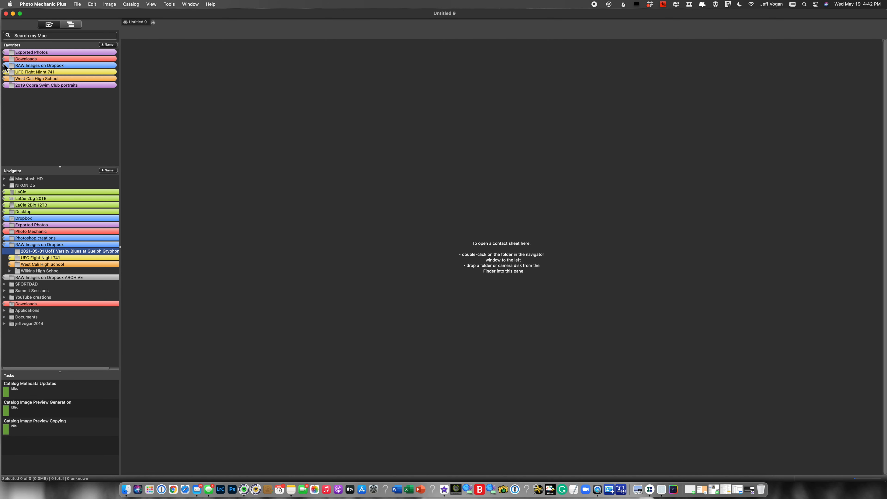
left_click(5, 65)
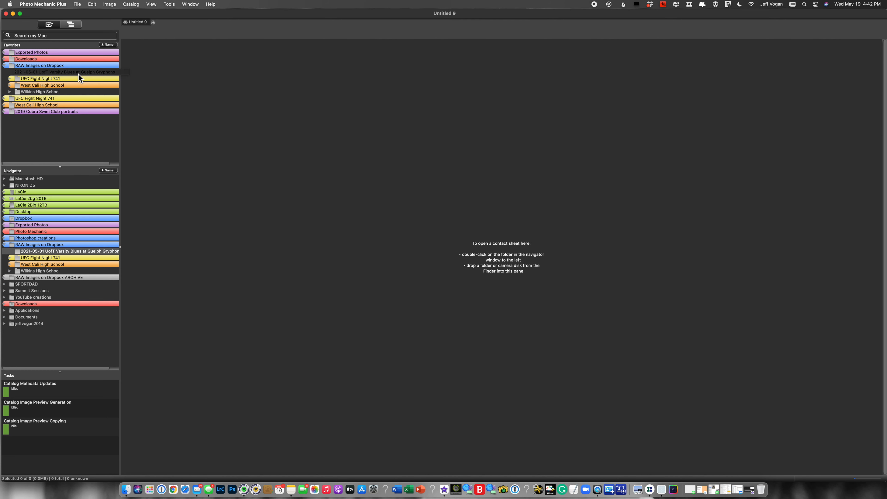
- Show the 2021-05-01 UofT Varsity Blues at Guelph Gryphons folder's photos as large thumbnails
double_click(67, 72)
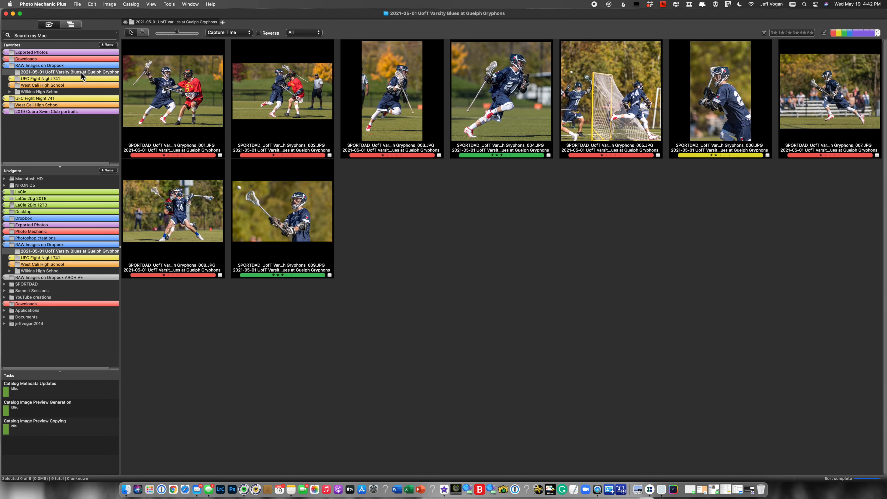
left_click_drag(190, 32, 176, 33)
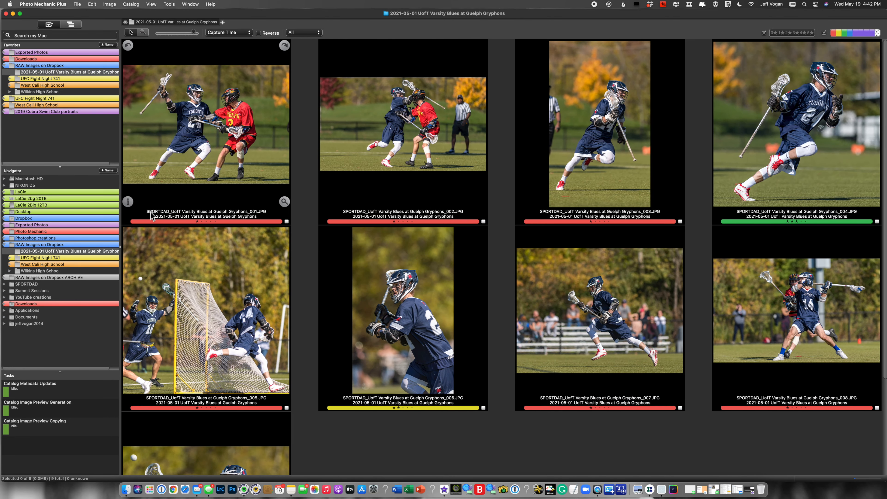
mouse_move(174, 218)
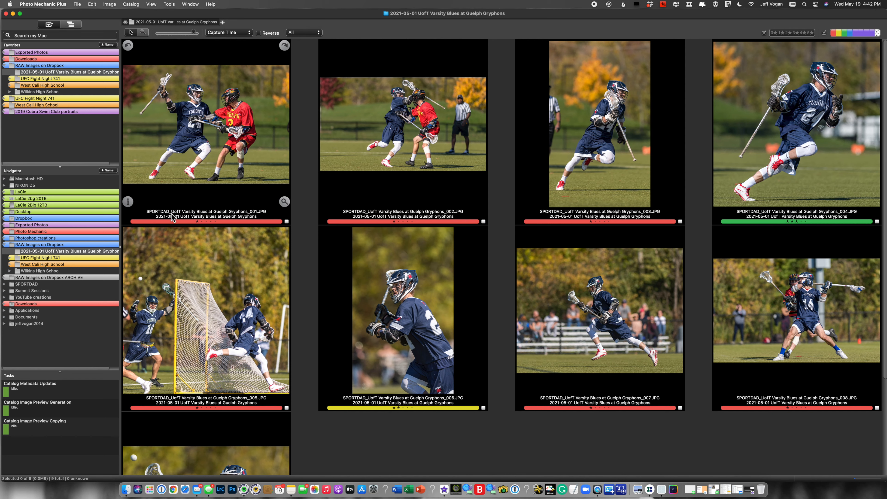
mouse_move(254, 217)
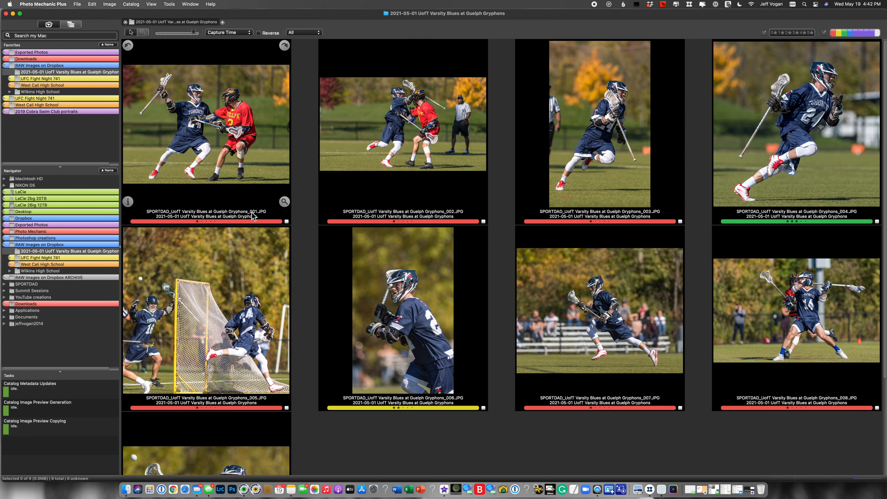
mouse_move(188, 222)
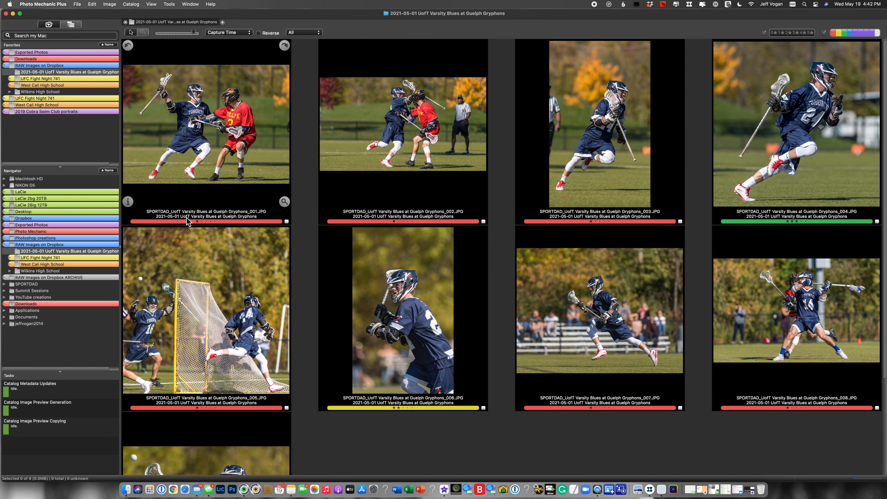
mouse_move(235, 221)
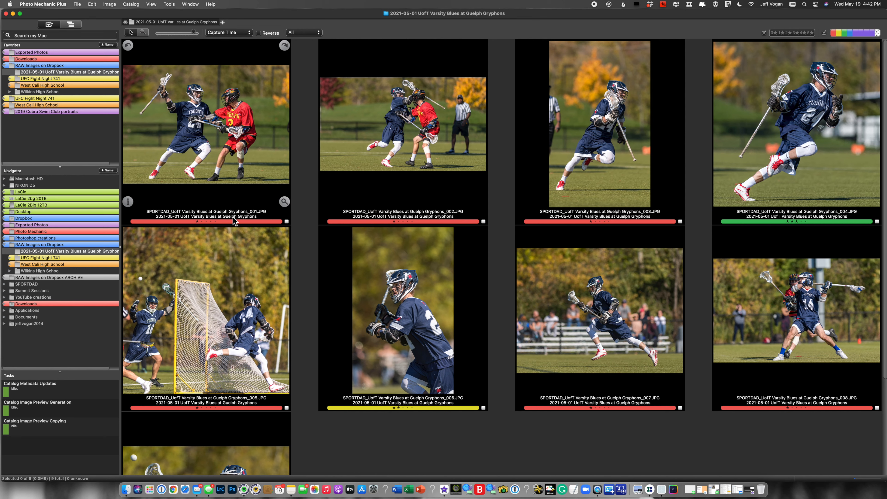
mouse_move(194, 221)
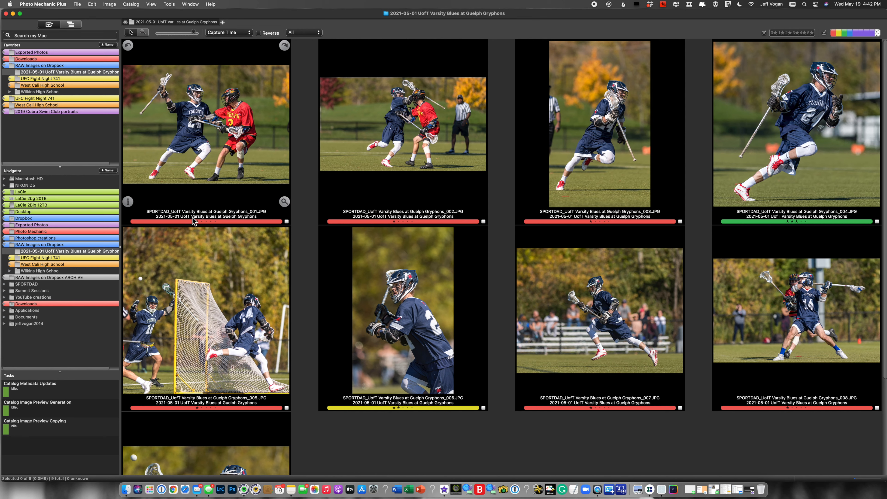
mouse_move(137, 201)
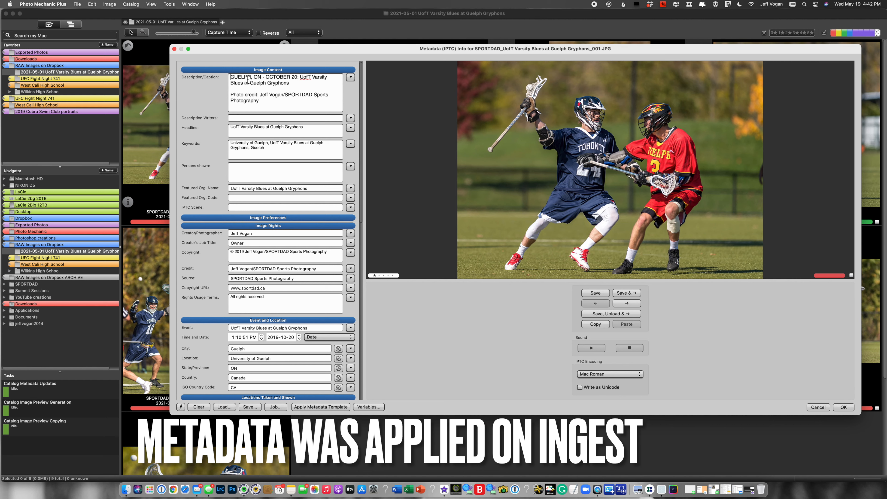
mouse_move(292, 81)
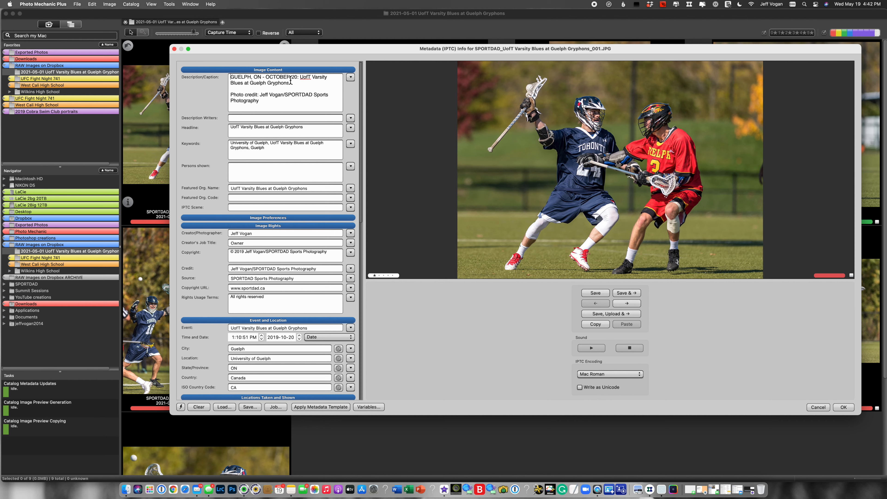
mouse_move(255, 105)
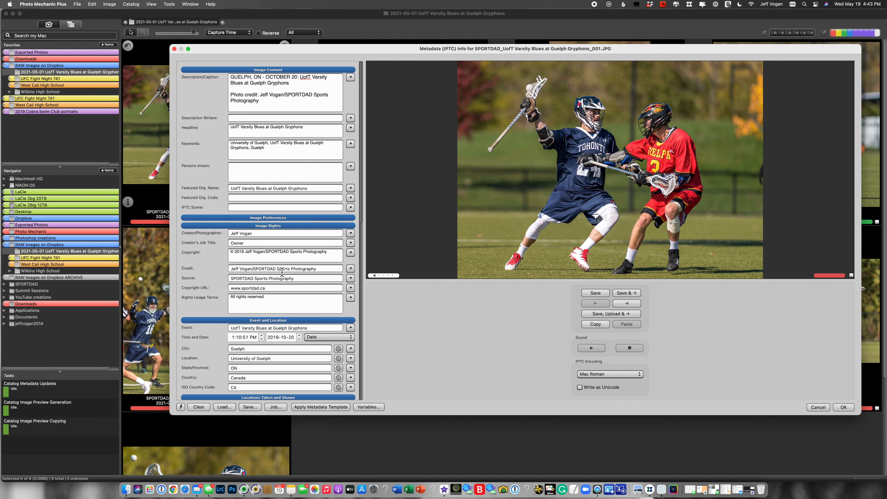
mouse_move(856, 409)
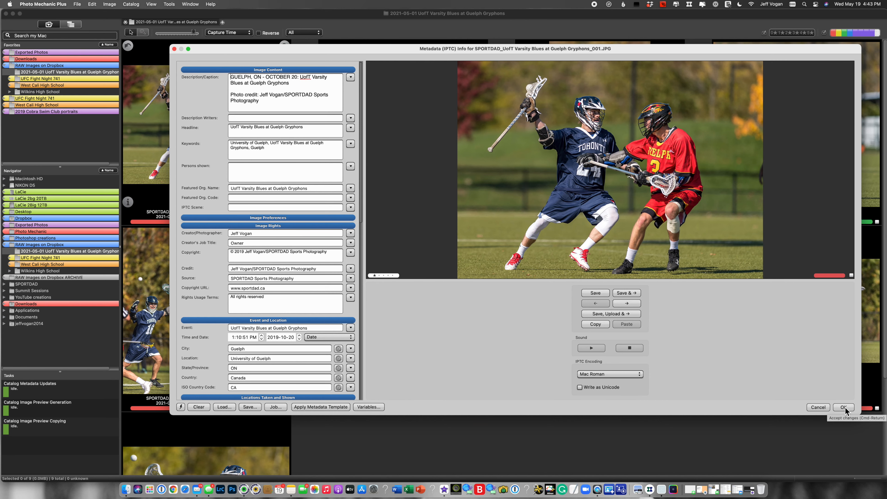
left_click(842, 407)
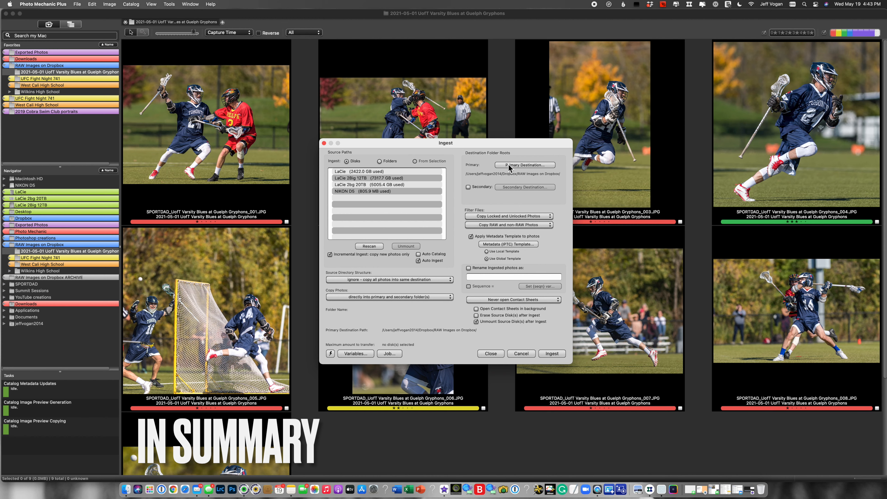
left_click(389, 279)
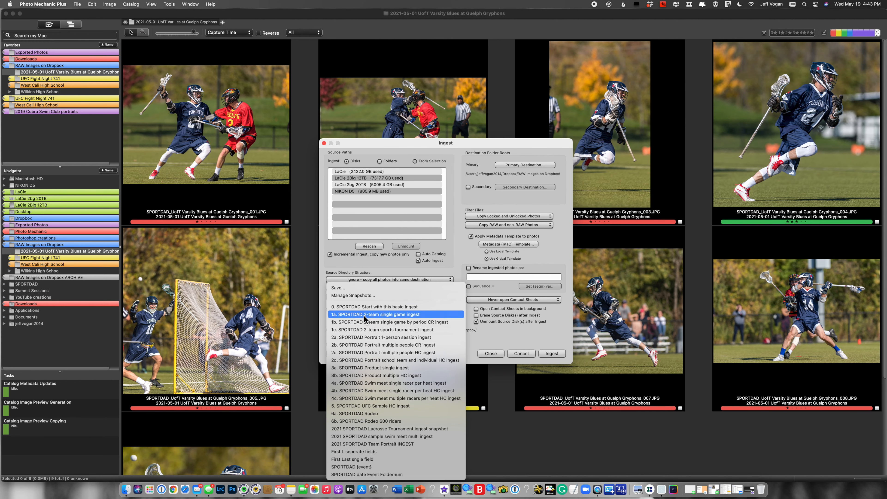
left_click(374, 314)
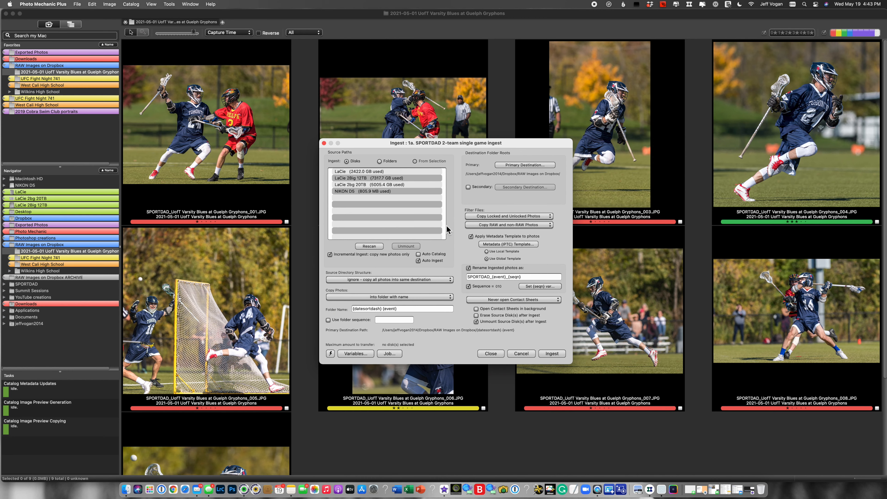
left_click(508, 244)
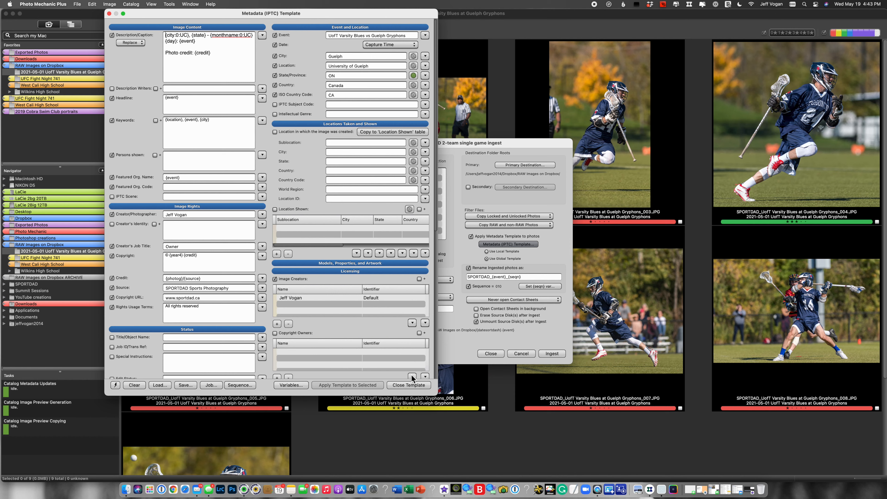
left_click(408, 385)
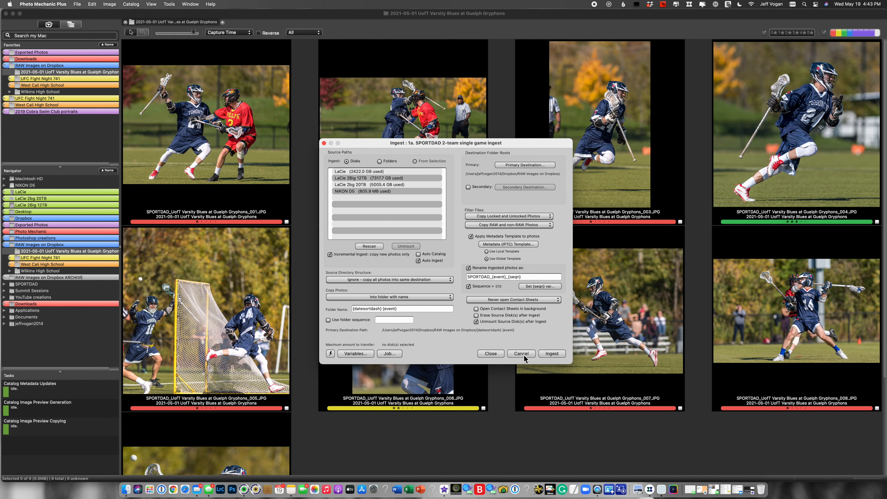
left_click(521, 354)
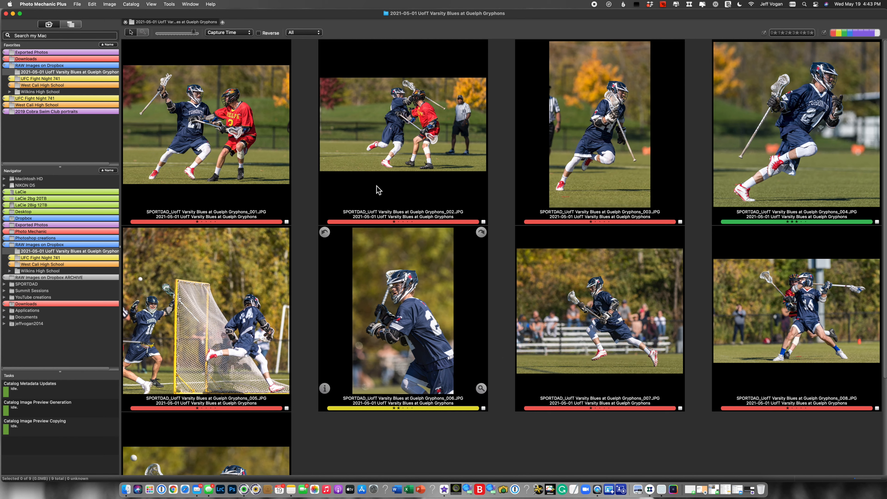
mouse_move(326, 111)
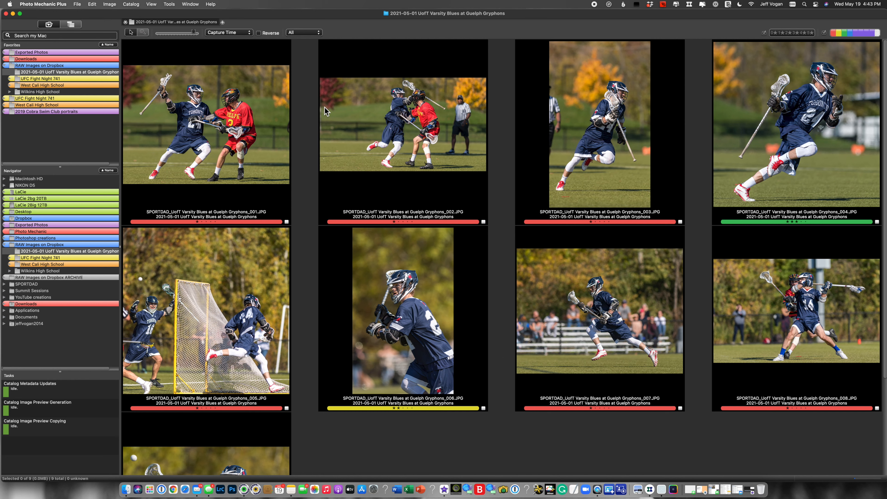
mouse_move(386, 227)
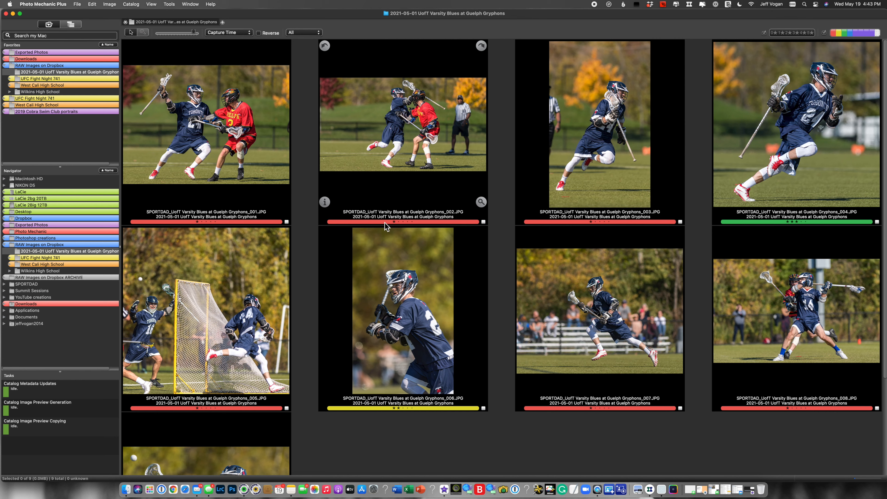
- Select SPORTDAD_UofT Varsity Blues at Guelph Gryphons_001.JPG in the contact sheet
left_click(205, 127)
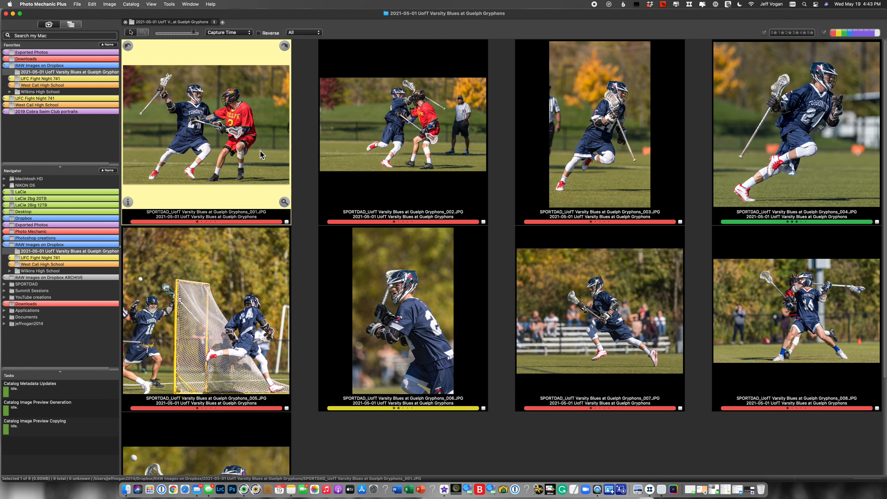